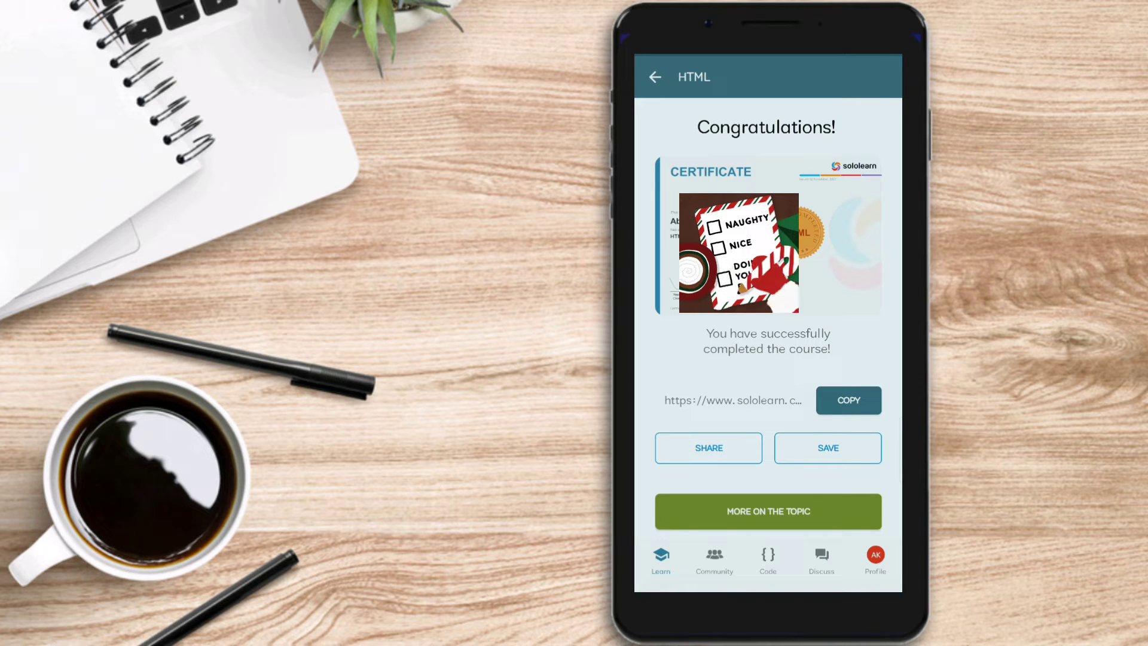
- Return from the certificate to the HTML course and expand the Overview module's lessons
{"action": "left_click", "coordinate": [654, 77]}
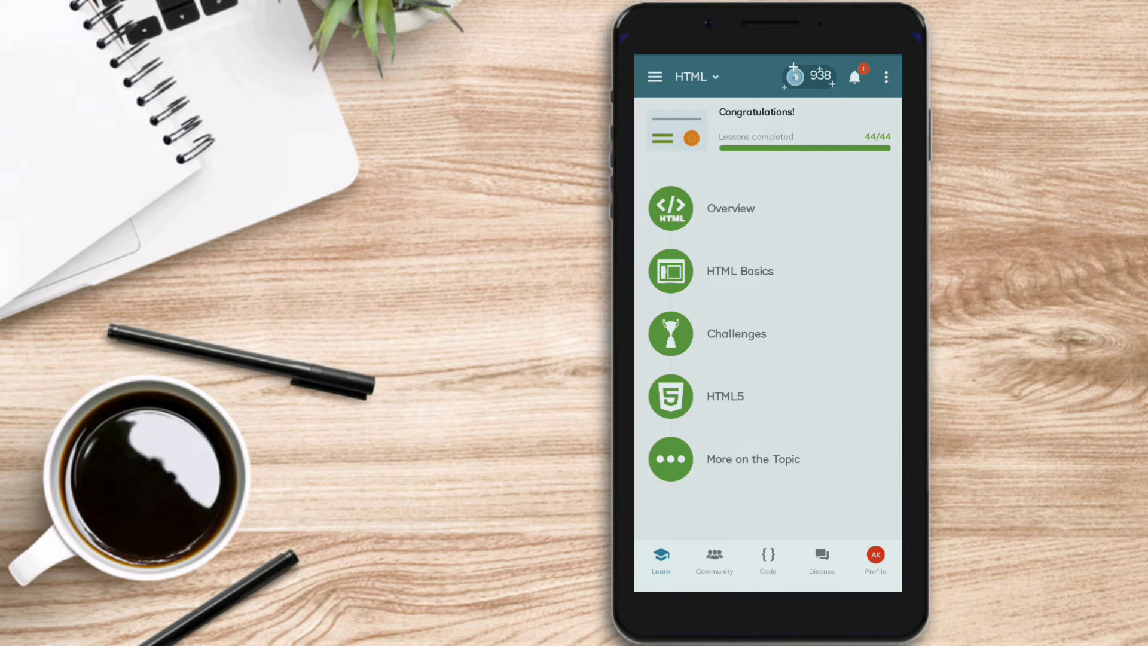
{"action": "left_click", "coordinate": [729, 208]}
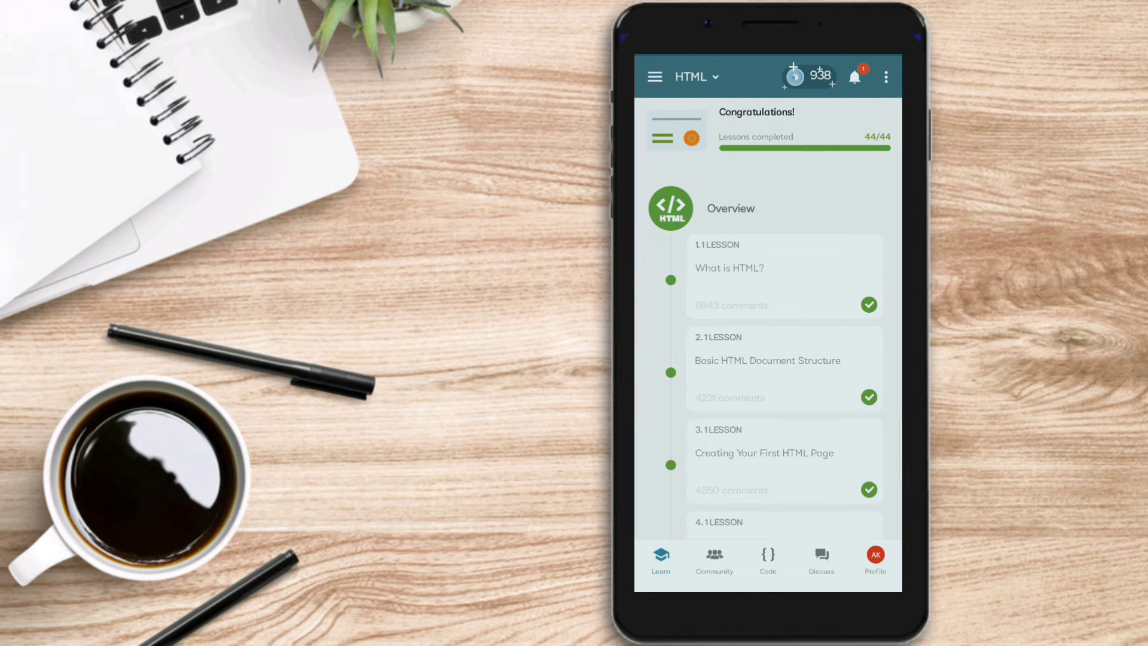
- Enter the 'What is HTML?' lesson, read 'Welcome to HTML!', and continue to the first quiz
{"action": "left_click", "coordinate": [784, 268]}
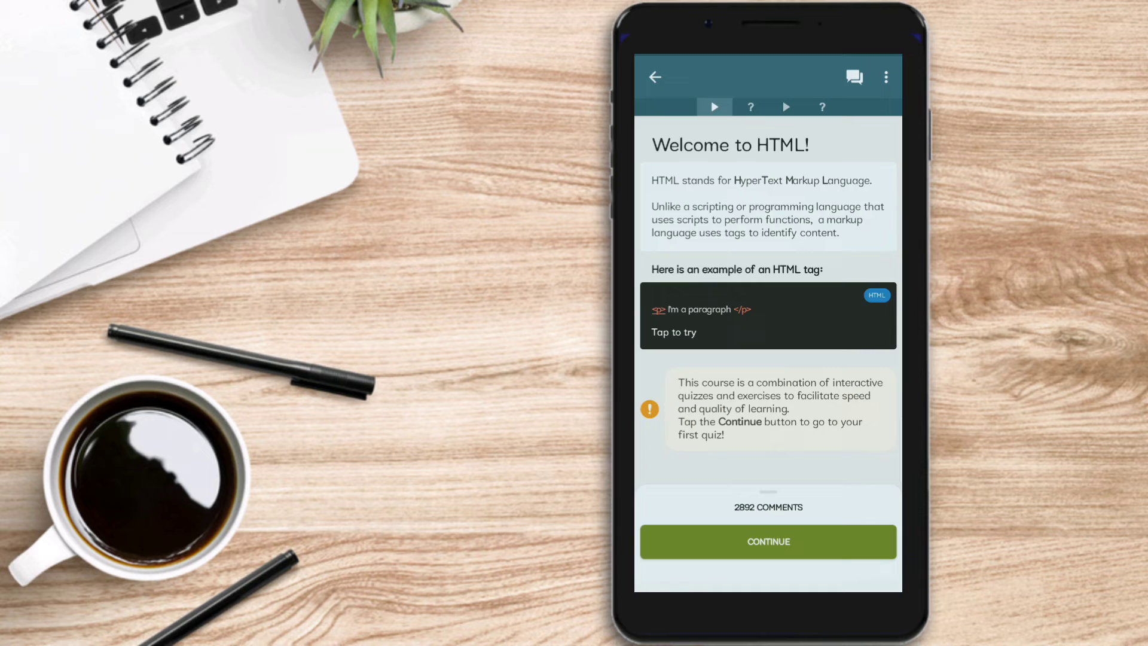
{"action": "left_click", "coordinate": [701, 331]}
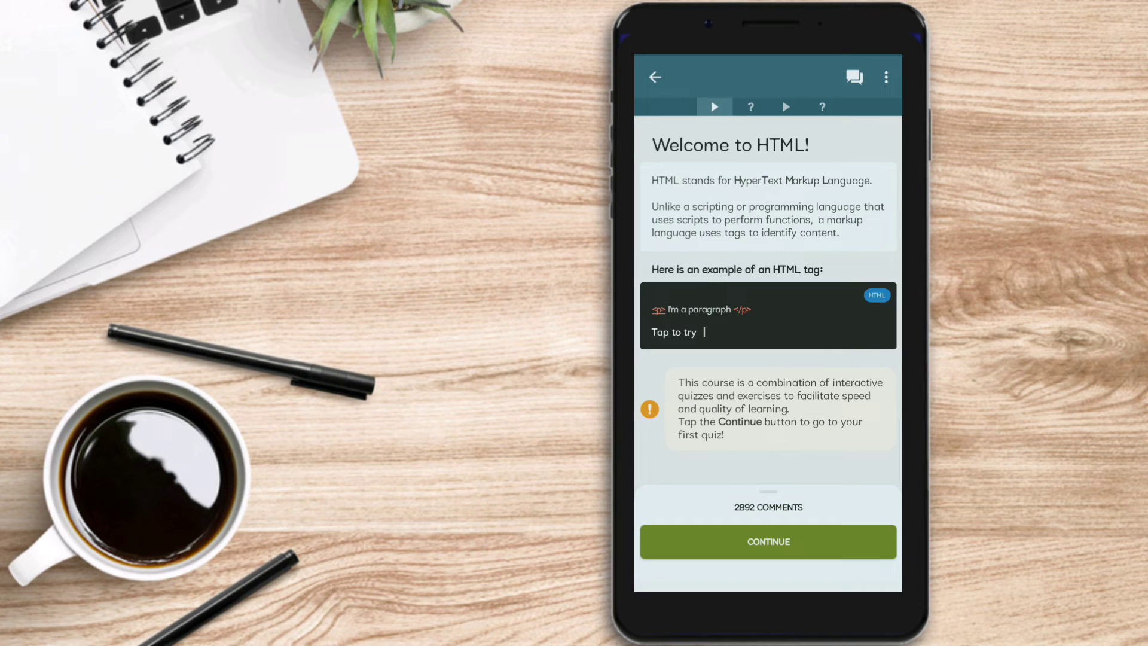
{"action": "left_click", "coordinate": [767, 540]}
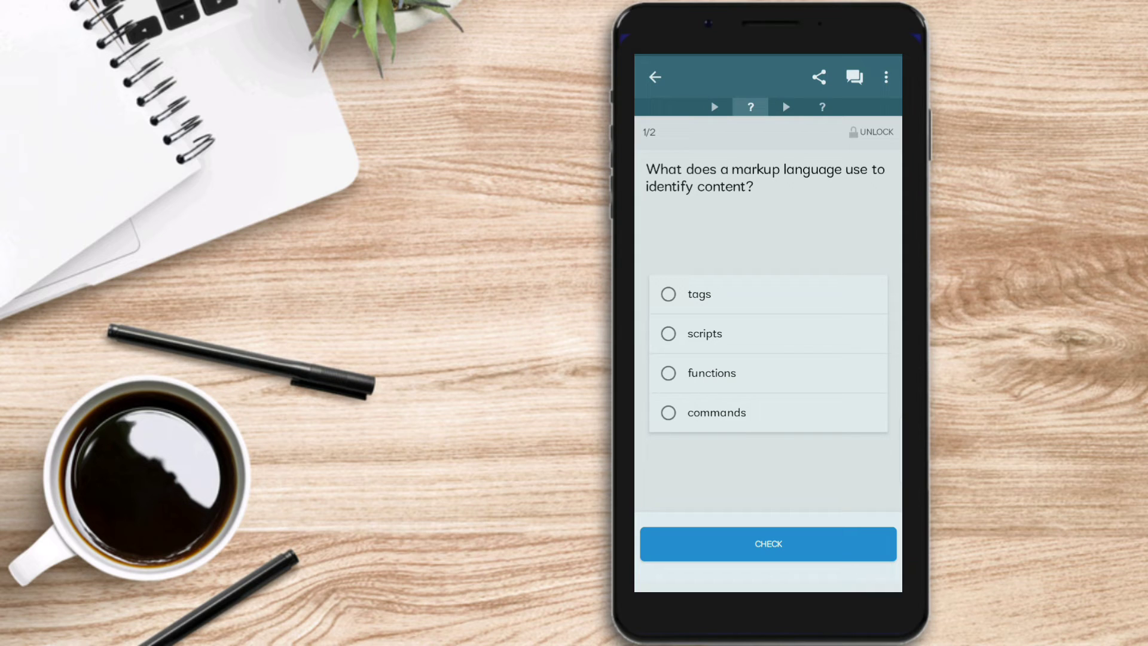
- Answer the markup-language quiz question and reach 'The Web Structure' lesson page
{"action": "left_click", "coordinate": [767, 543]}
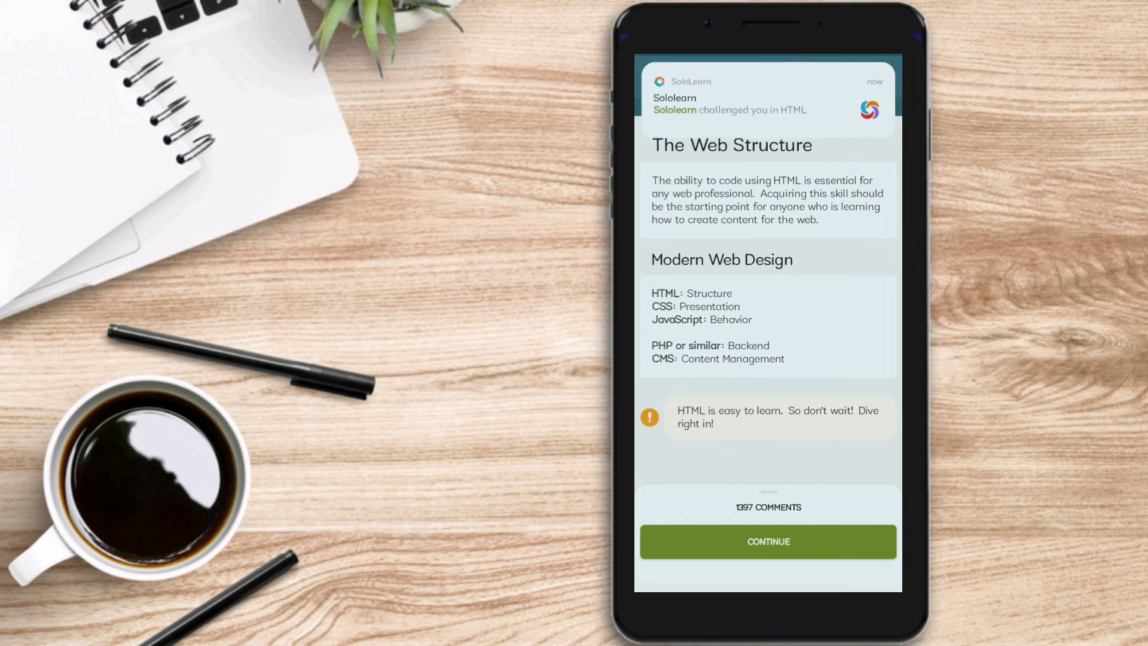
- Attempt the paragraph-tag code-rearranging quiz, get it marked wrong, and retry
{"action": "left_click", "coordinate": [767, 541]}
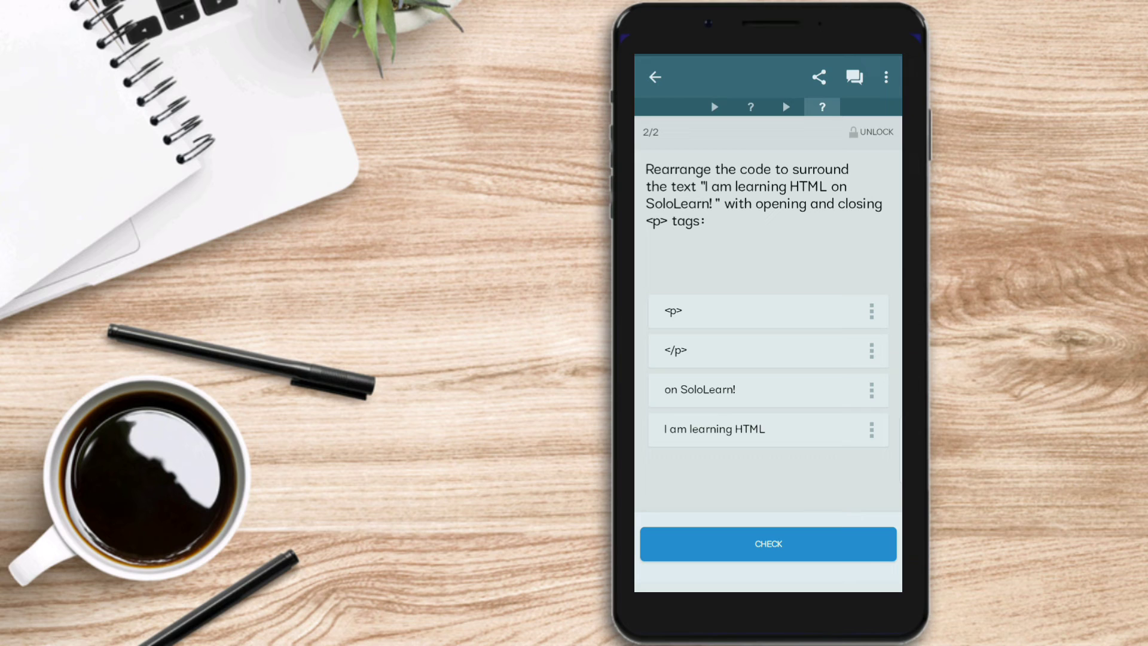
{"action": "left_click", "coordinate": [767, 543]}
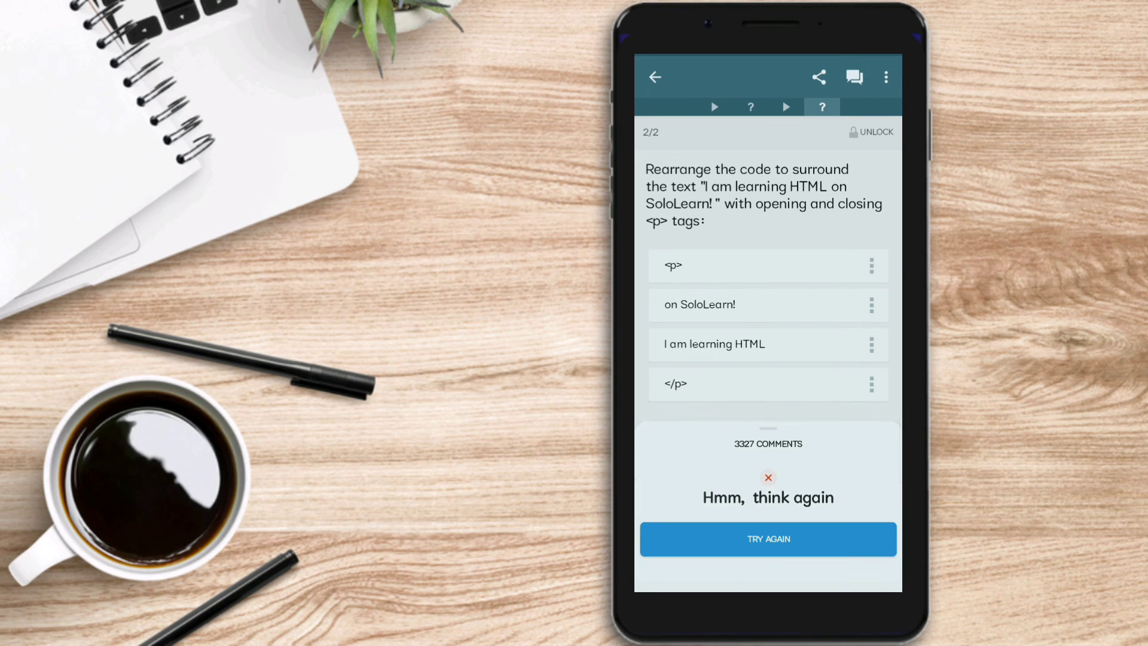
{"action": "left_click", "coordinate": [767, 539]}
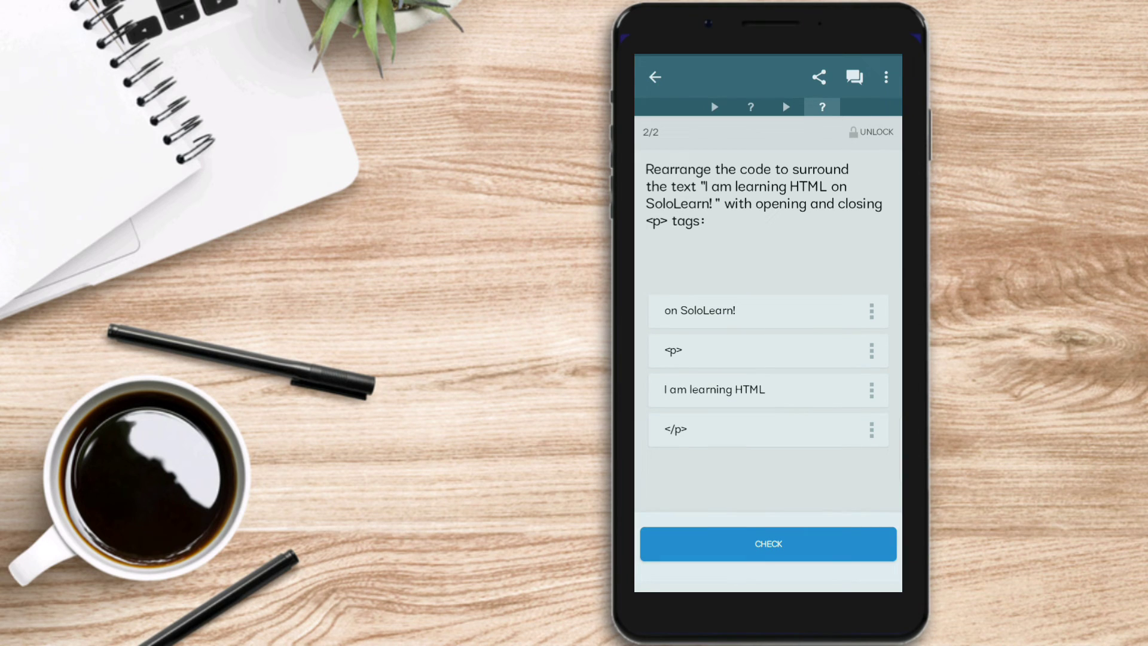